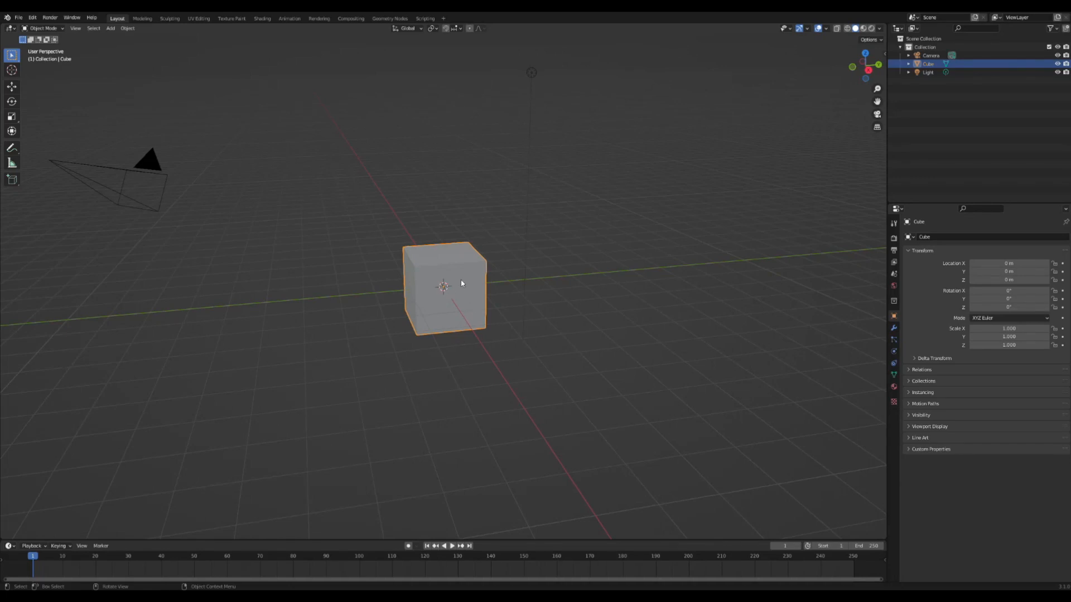
pyautogui.moveTo(447, 254)
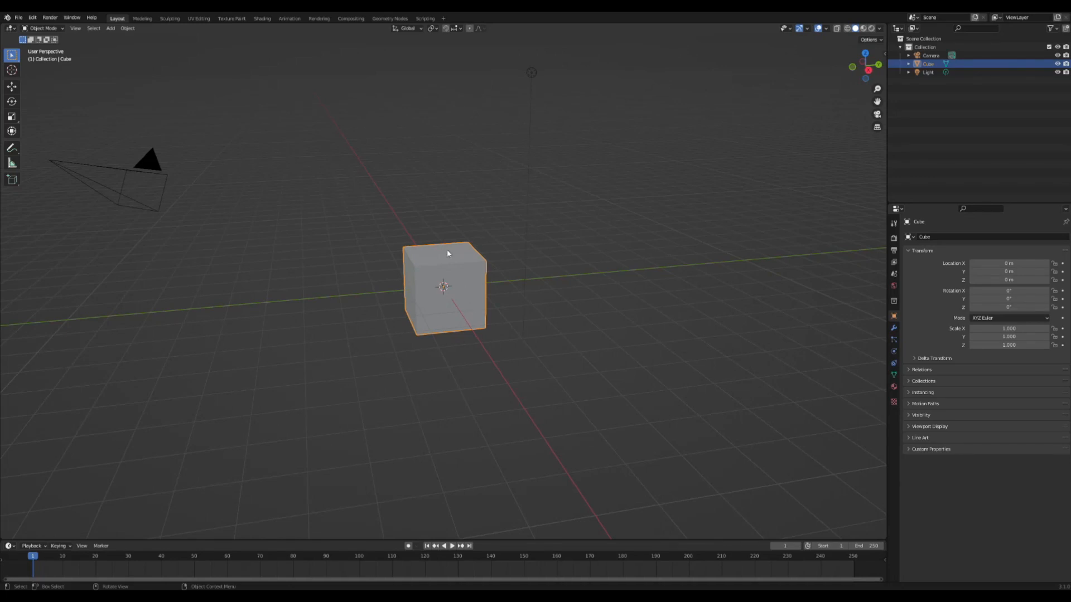
pyautogui.moveTo(462, 241)
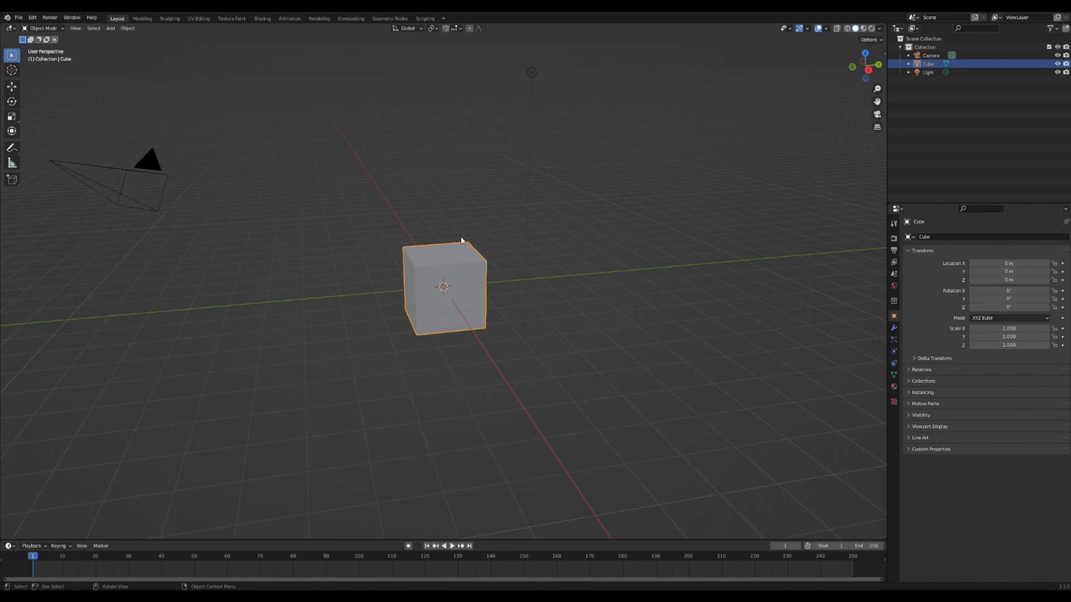
pyautogui.moveTo(455, 259)
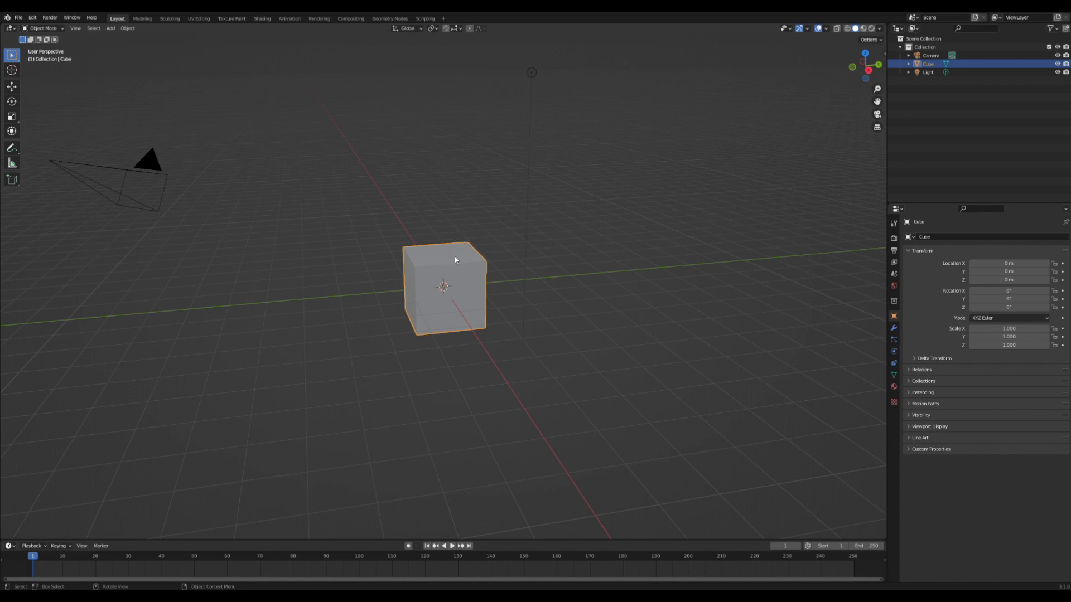
pyautogui.moveTo(462, 236)
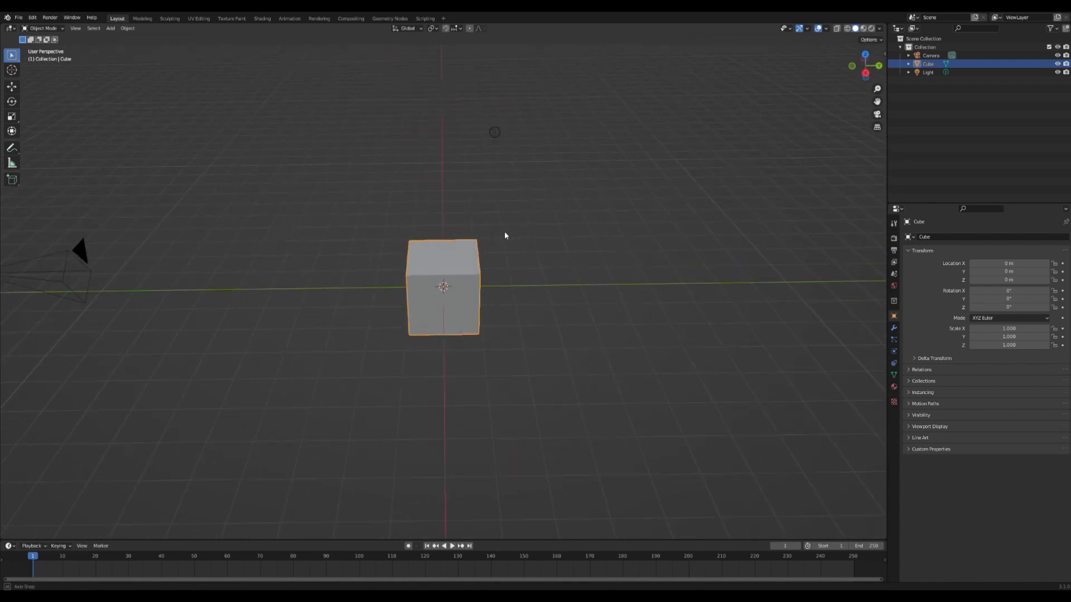
# Step: Enter Edit Mode on the cube, clear the selection and select its top face
pyautogui.moveTo(506, 235); pyautogui.dragTo(468, 268)
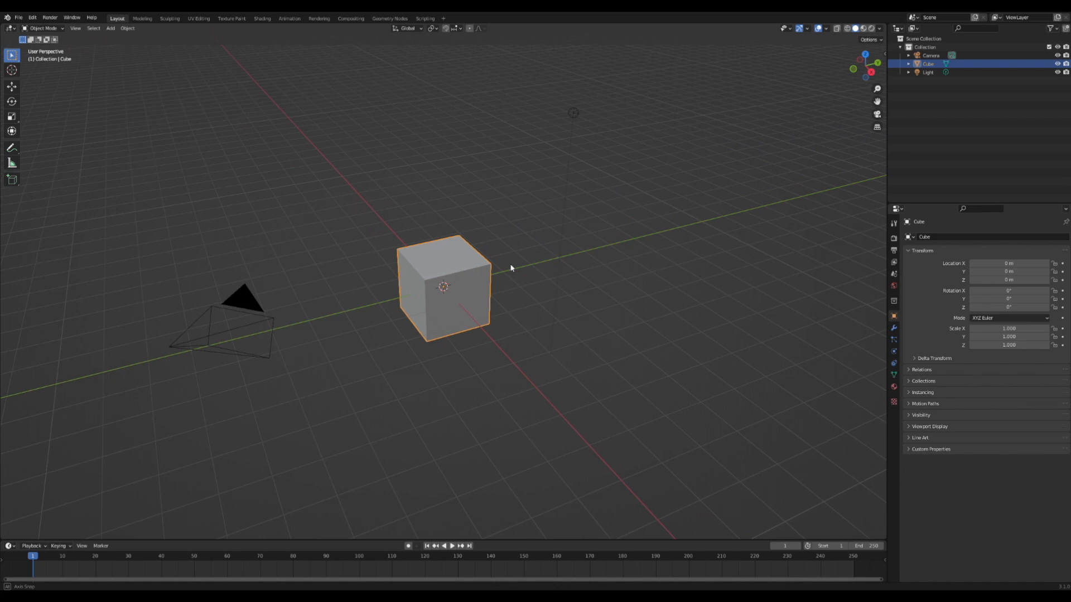
pyautogui.press('Tab')
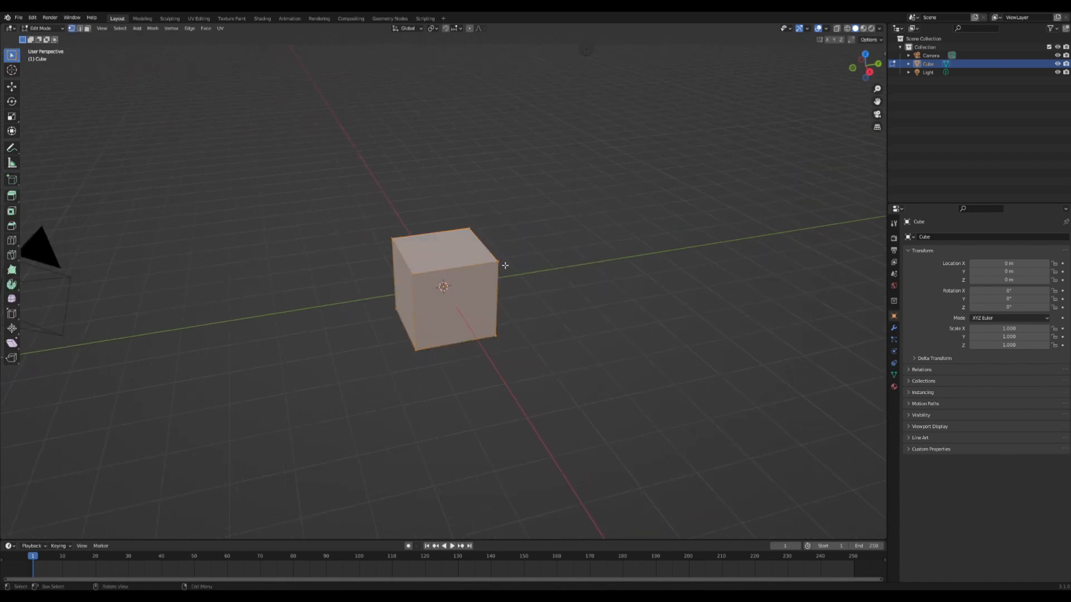
pyautogui.click(11, 87)
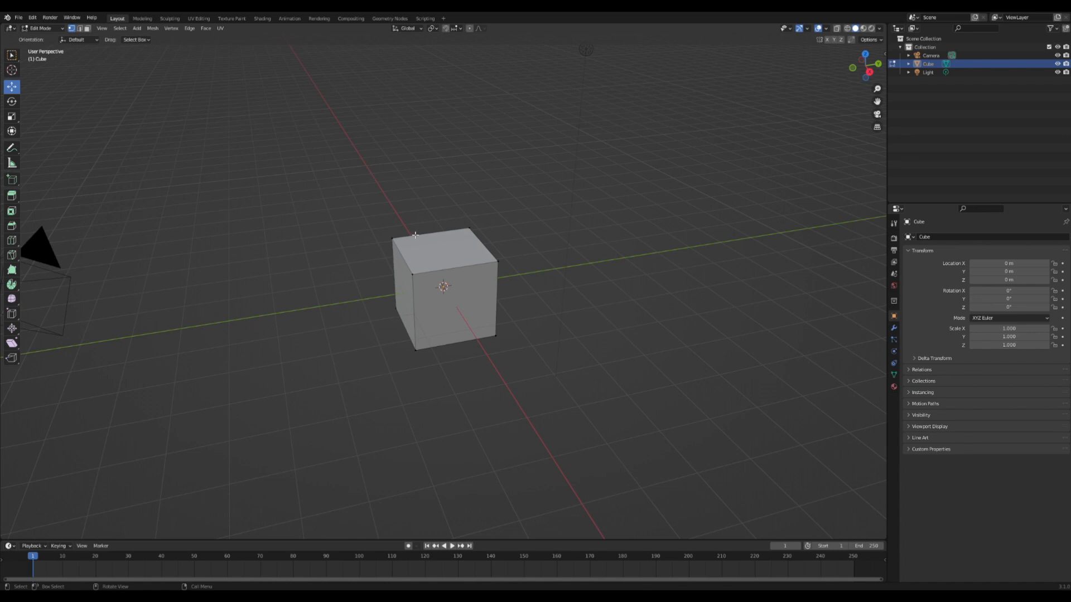
pyautogui.click(413, 237)
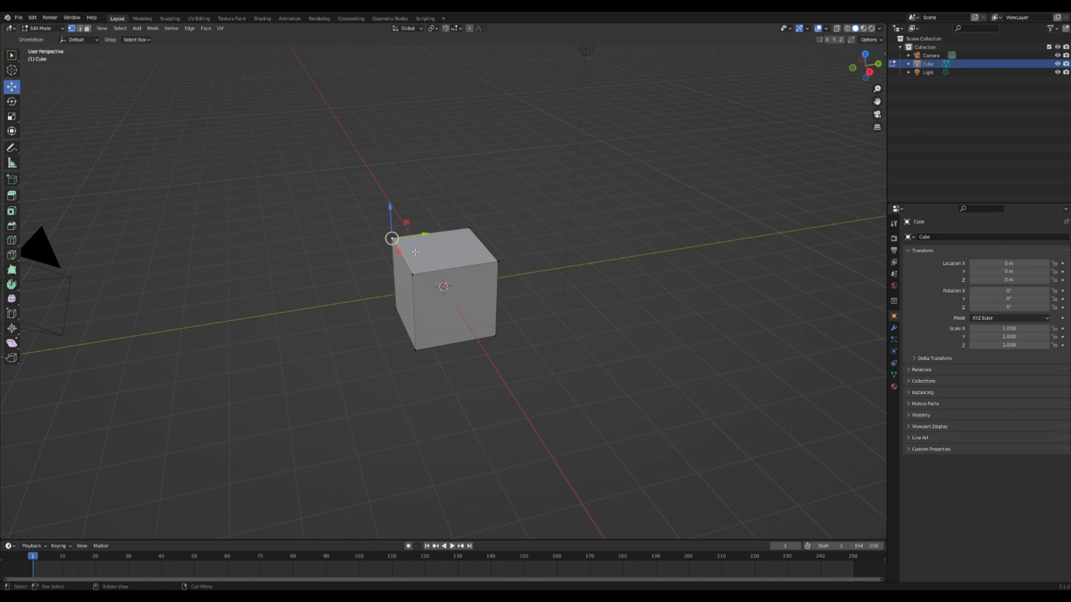
pyautogui.moveTo(92, 48)
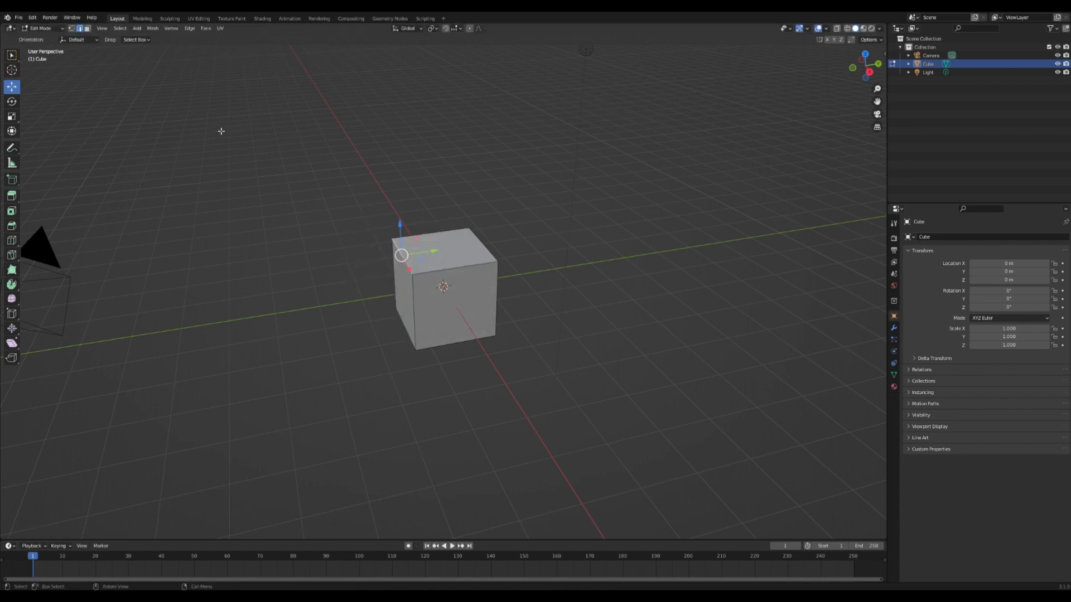
pyautogui.click(454, 245)
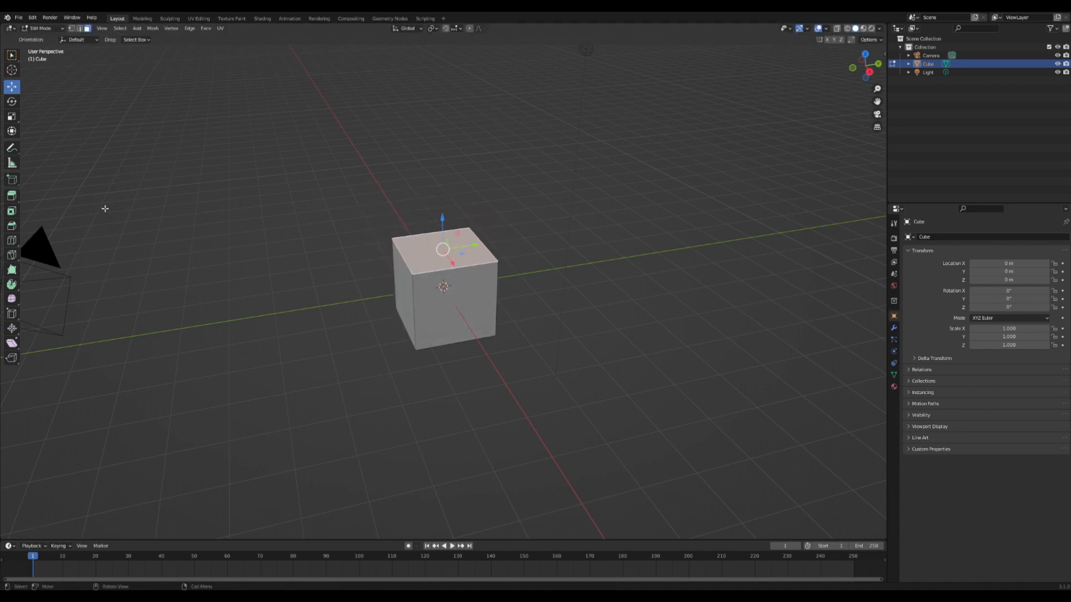
pyautogui.moveTo(26, 87)
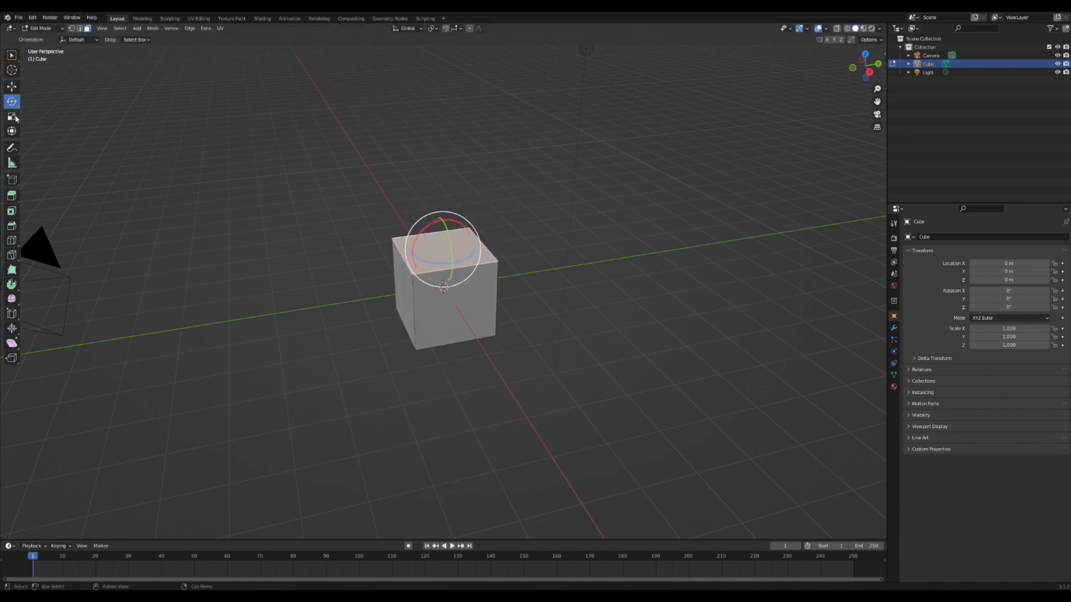
pyautogui.click(11, 116)
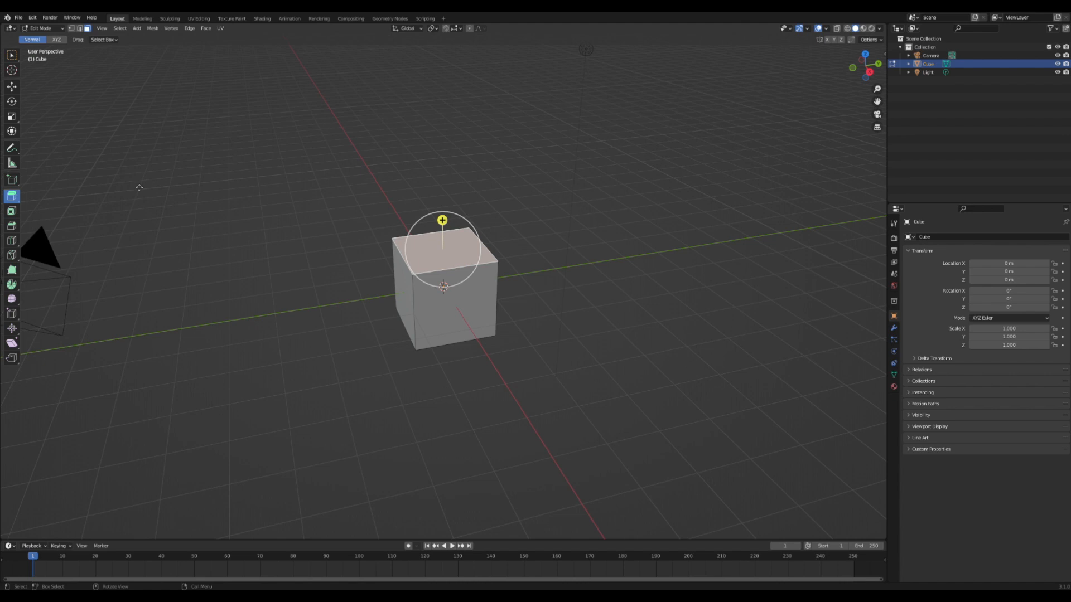
pyautogui.press('i')
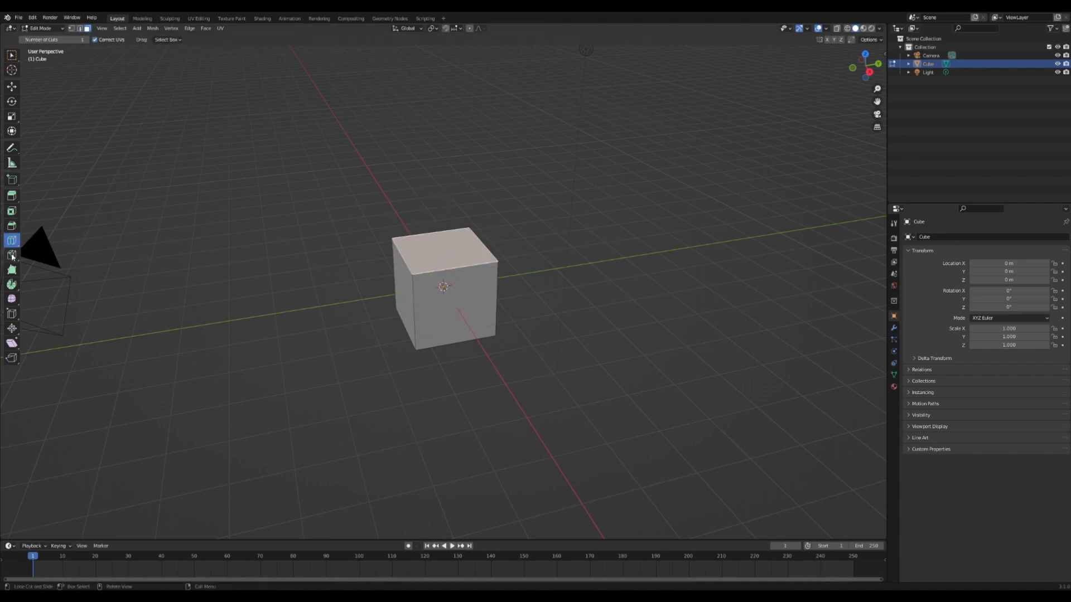
pyautogui.click(11, 254)
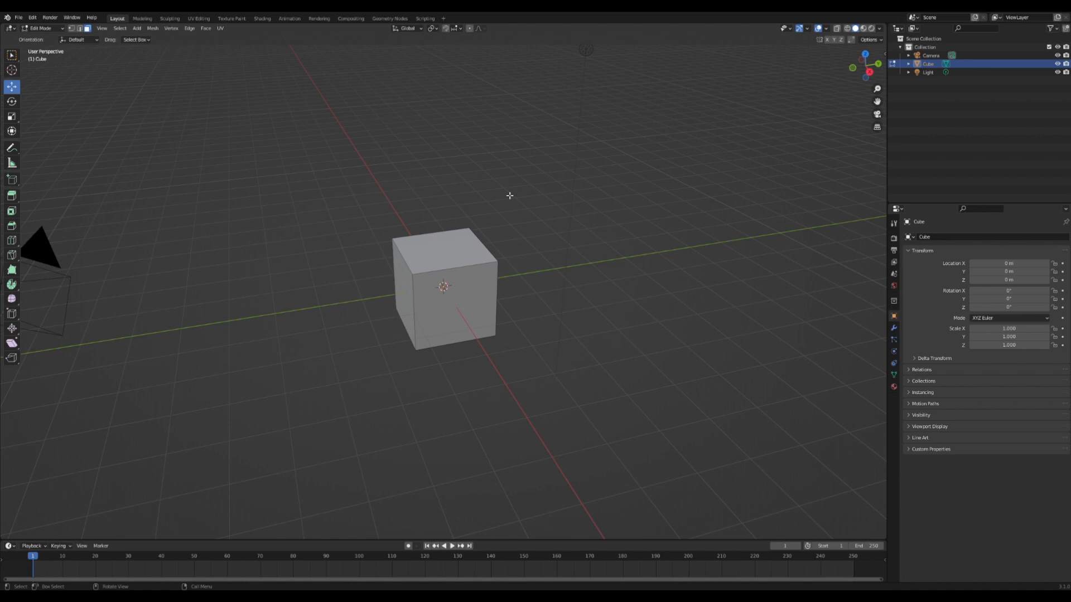
pyautogui.moveTo(510, 198)
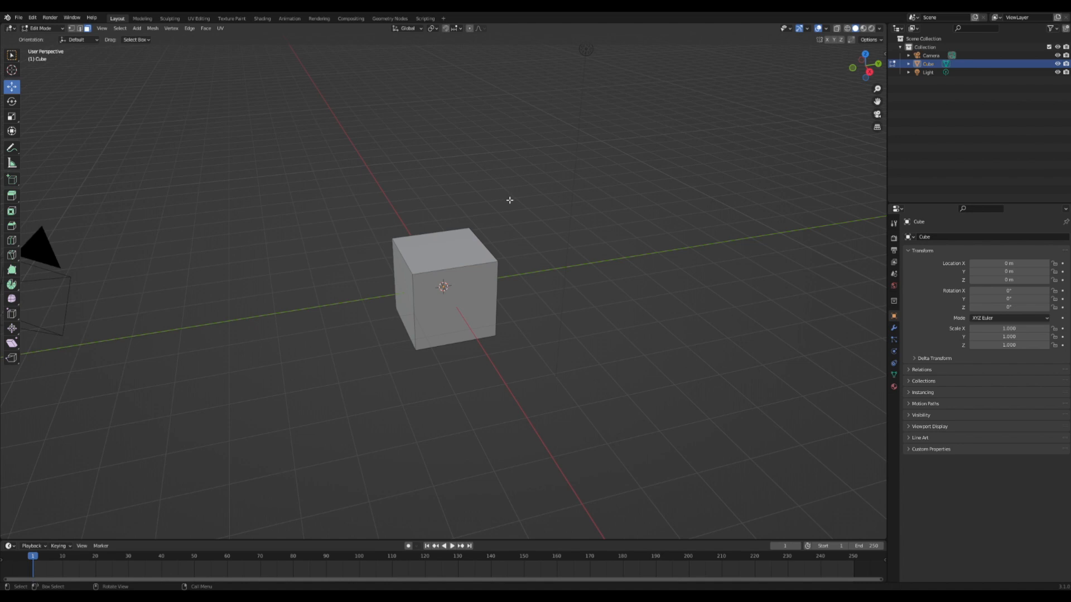
pyautogui.click(444, 287)
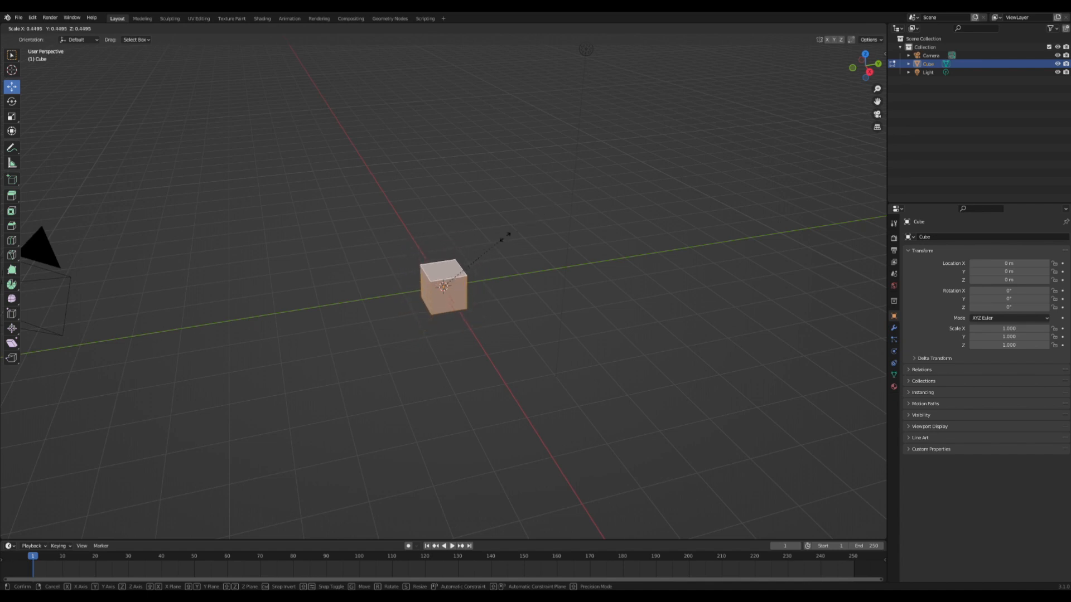
pyautogui.press('Tab')
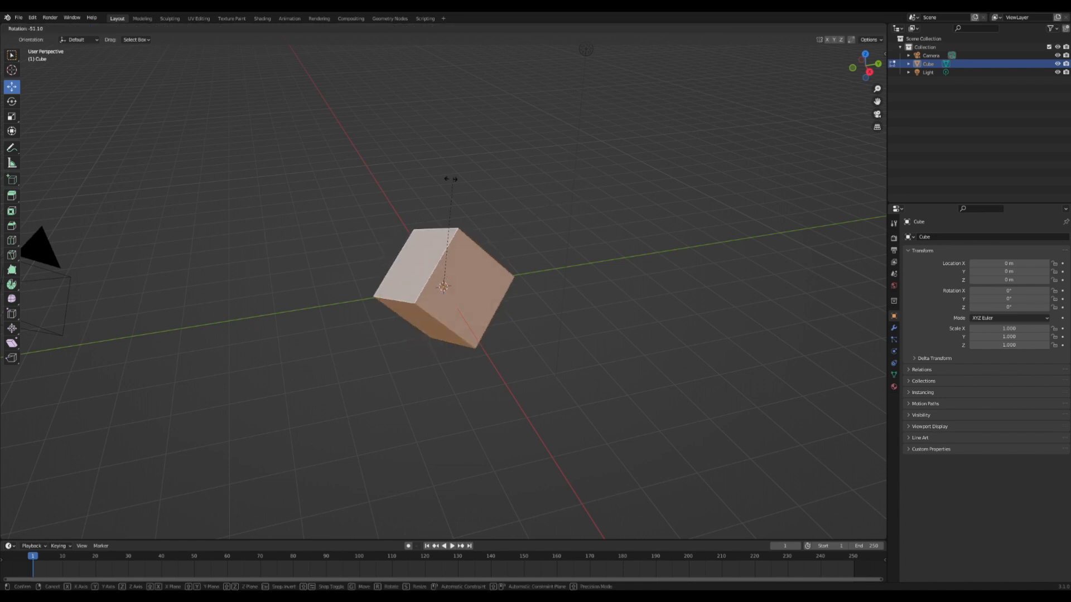
pyautogui.press('Tab')
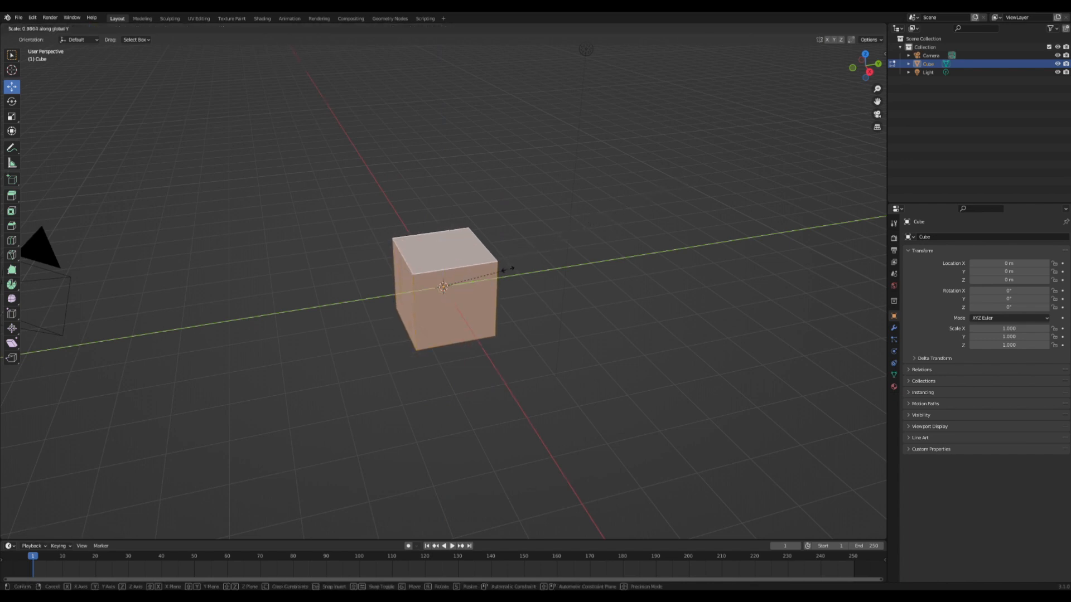
pyautogui.press('Tab')
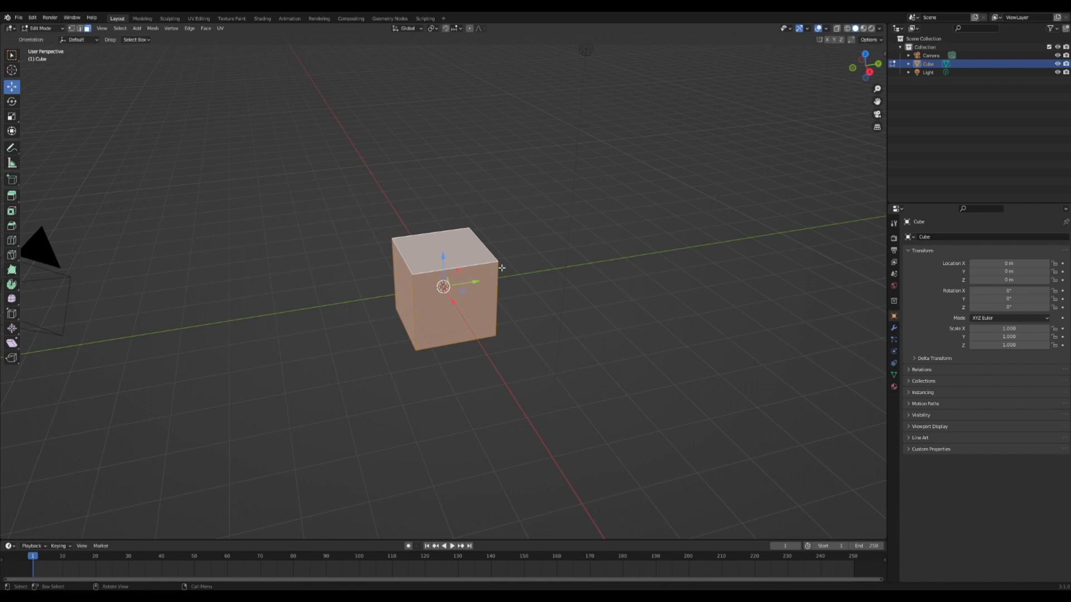
pyautogui.press('g')
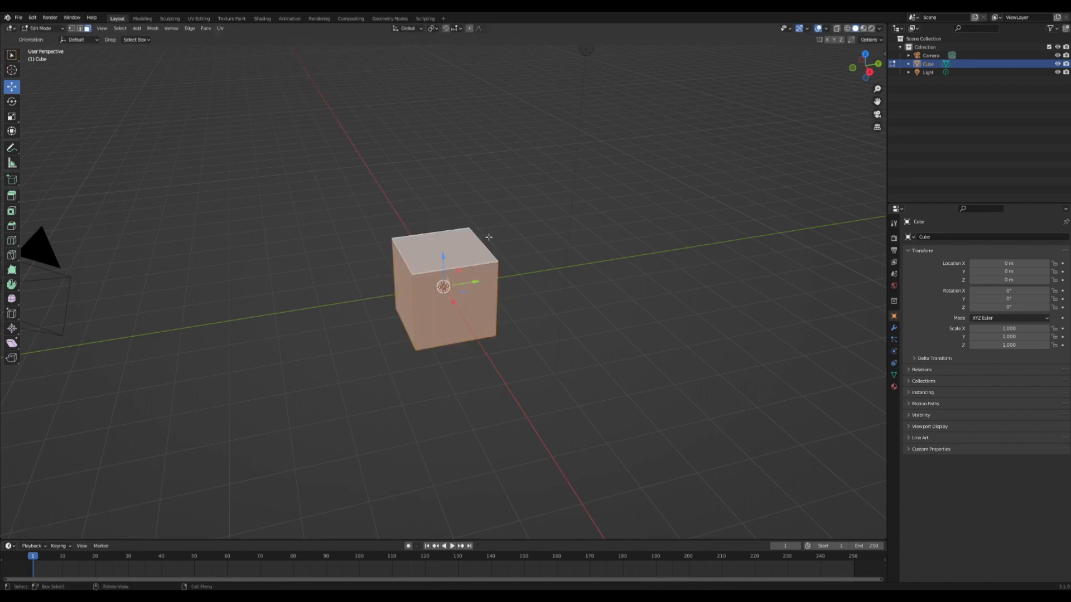
pyautogui.moveTo(509, 170)
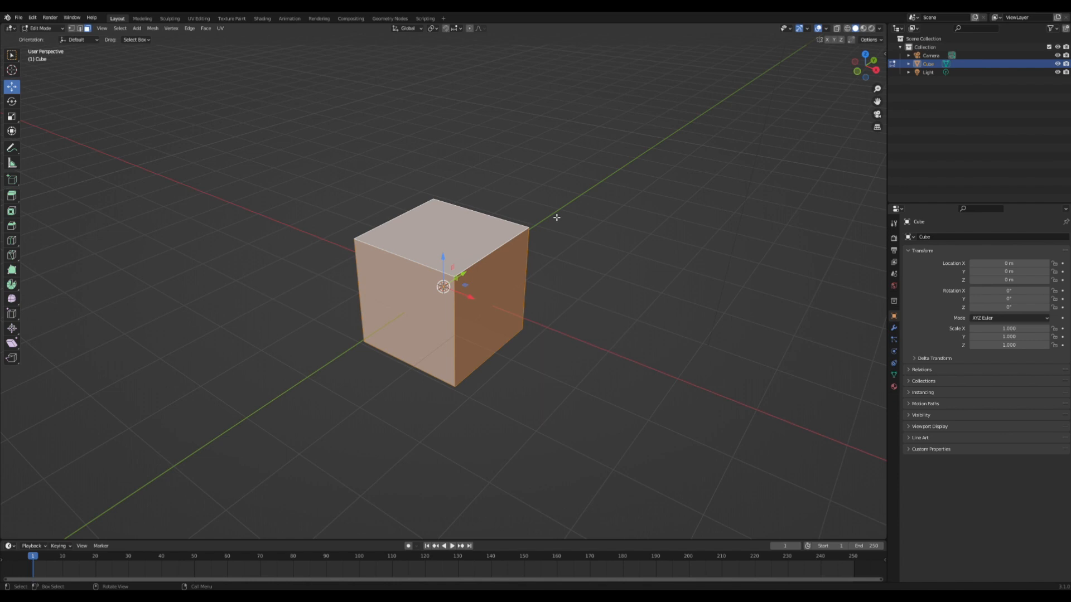
# Step: Bring up the Extrude menu for the selected top face
pyautogui.press('r')
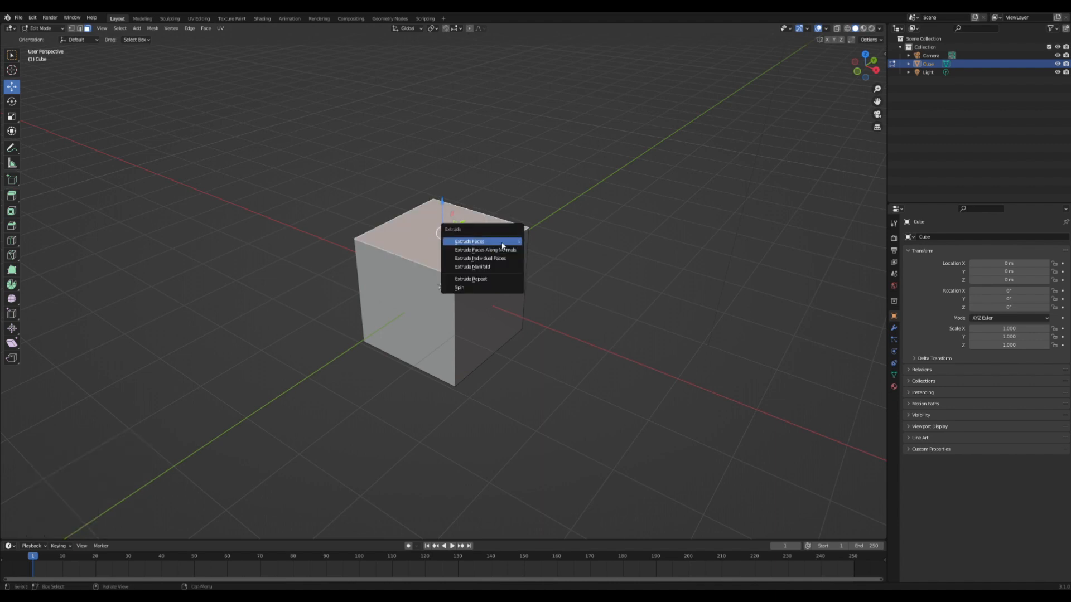
pyautogui.moveTo(482, 248)
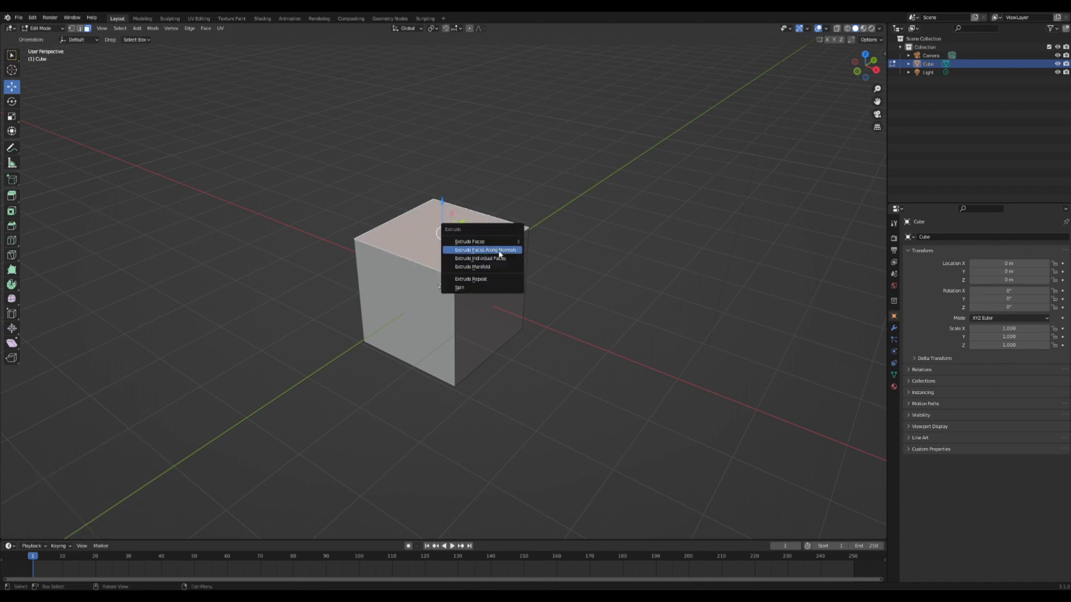
# Step: Extrude the top face along its normals to start the stepped block shape
pyautogui.click(483, 249)
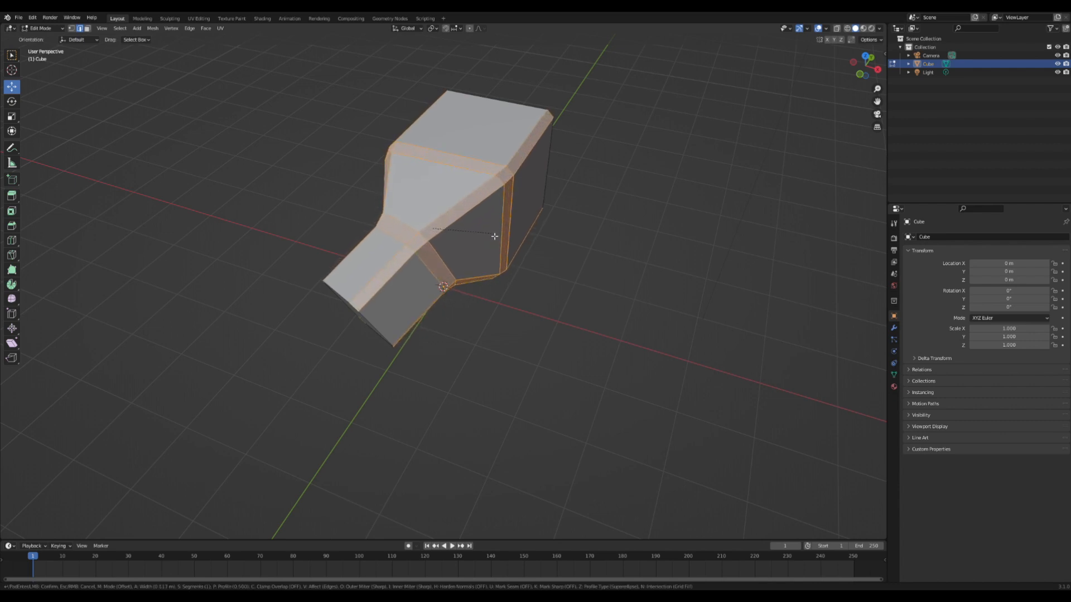
# Step: Bevel the arm's end face edges and set the bevel Width Type to Percent
pyautogui.click(495, 235)
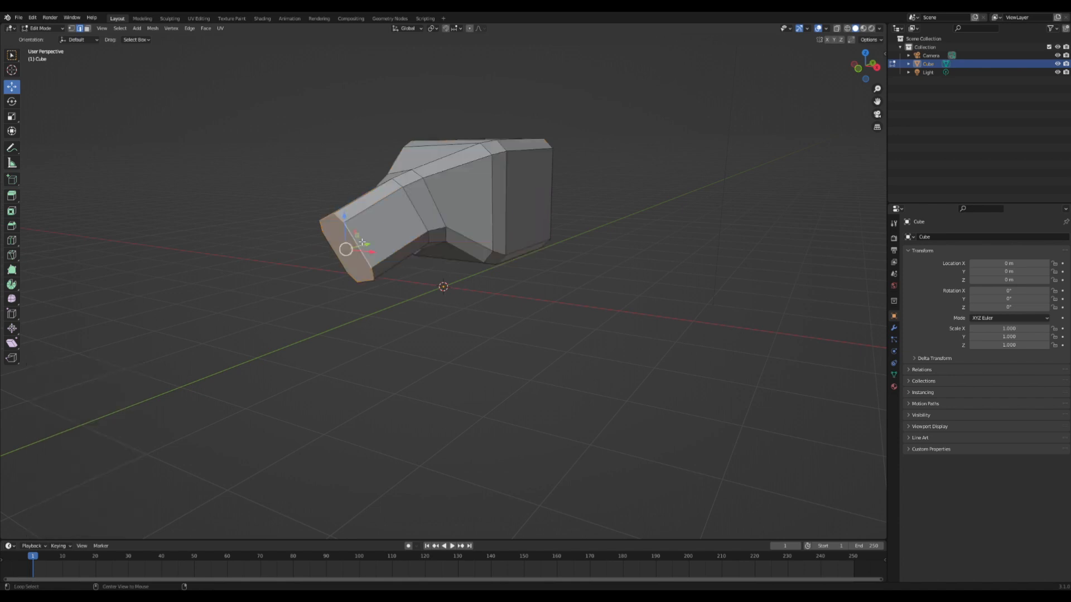
pyautogui.moveTo(362, 242); pyautogui.dragTo(494, 224)
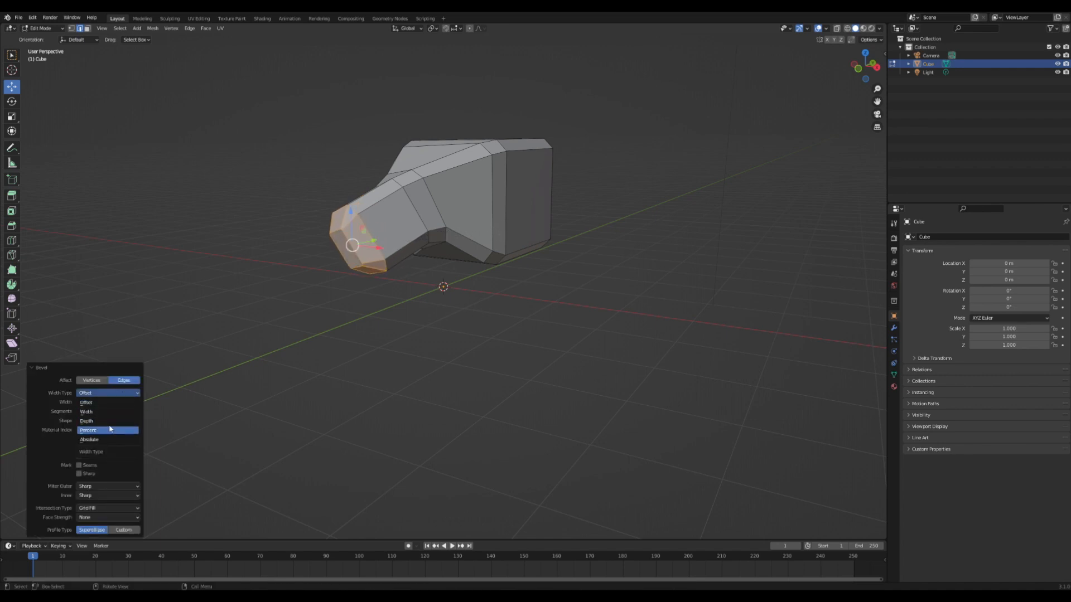
pyautogui.click(88, 431)
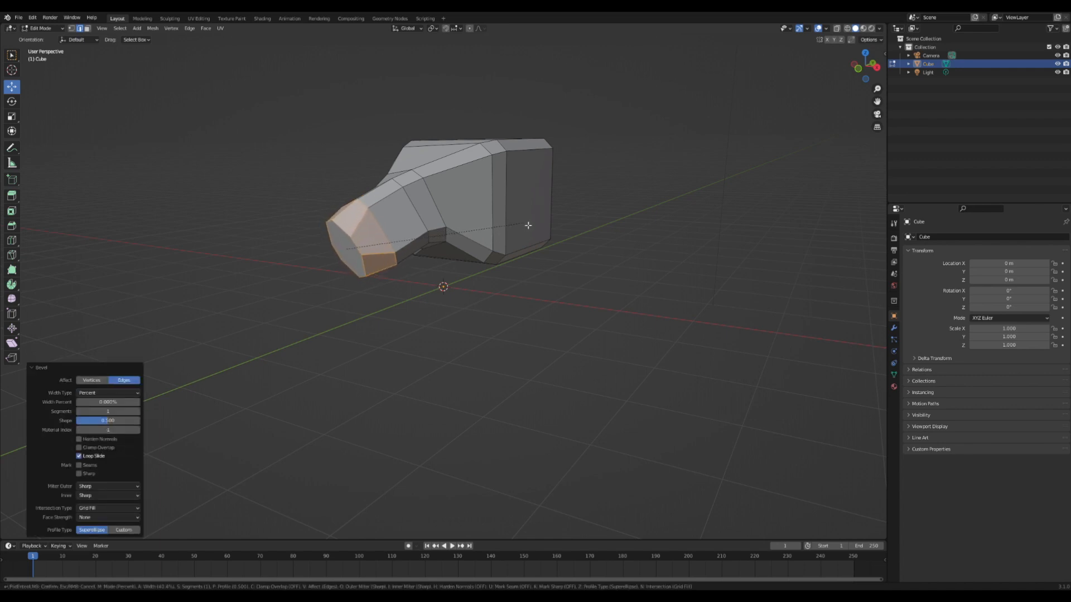